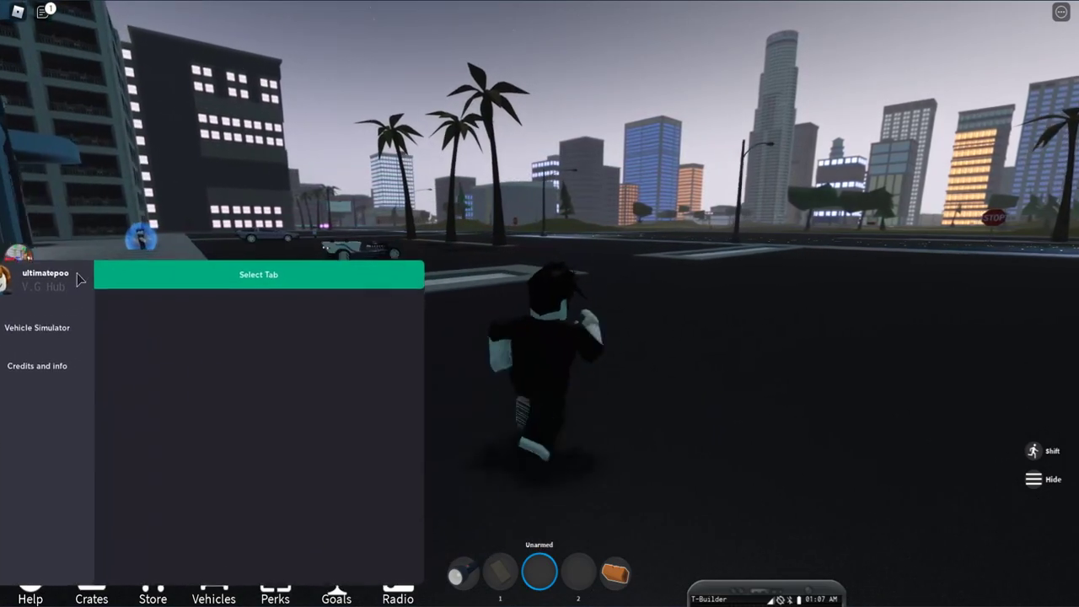
- Switch the V.G Hub panel to the Vehicle Simulator tab showing AutoFarm and movement options
{"action": "left_click", "coordinate": [37, 327]}
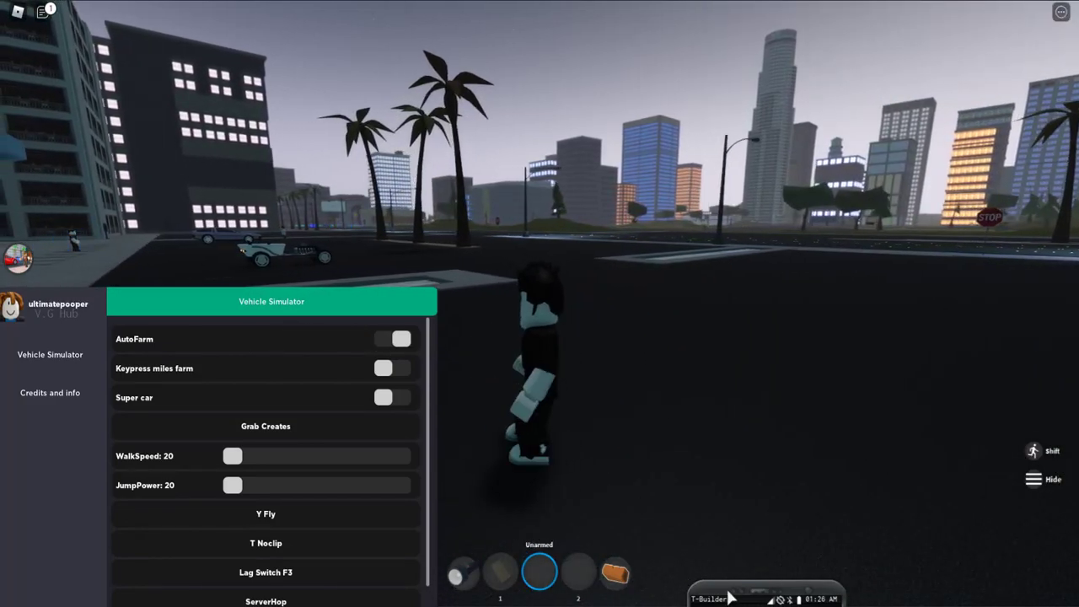
- Raise WalkSpeed from 20 to 112, leaving JumpPower at 20
{"action": "left_click", "coordinate": [391, 337]}
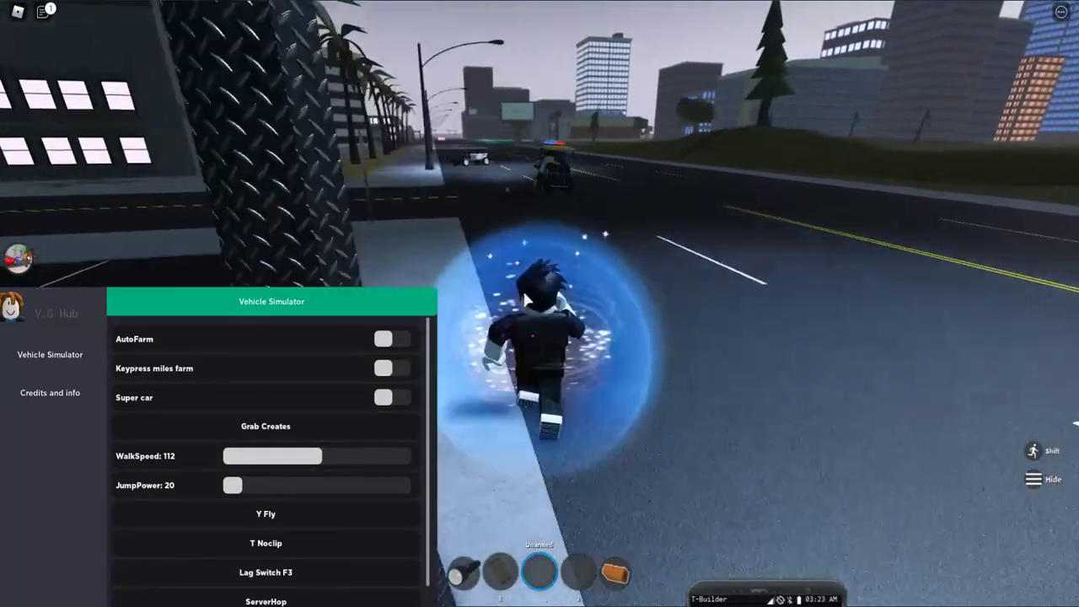
- Max WalkSpeed at 197 and raise JumpPower from 20 to 45
{"action": "left_click_drag", "start_coordinate": [295, 455], "coordinate": [363, 455]}
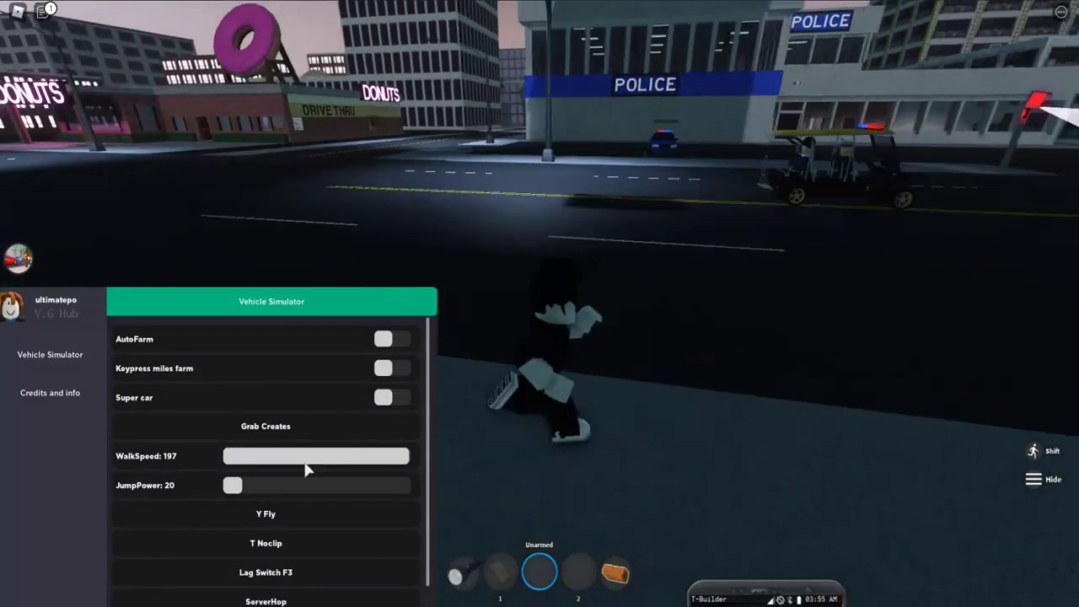
{"action": "left_click_drag", "start_coordinate": [233, 486], "coordinate": [287, 486]}
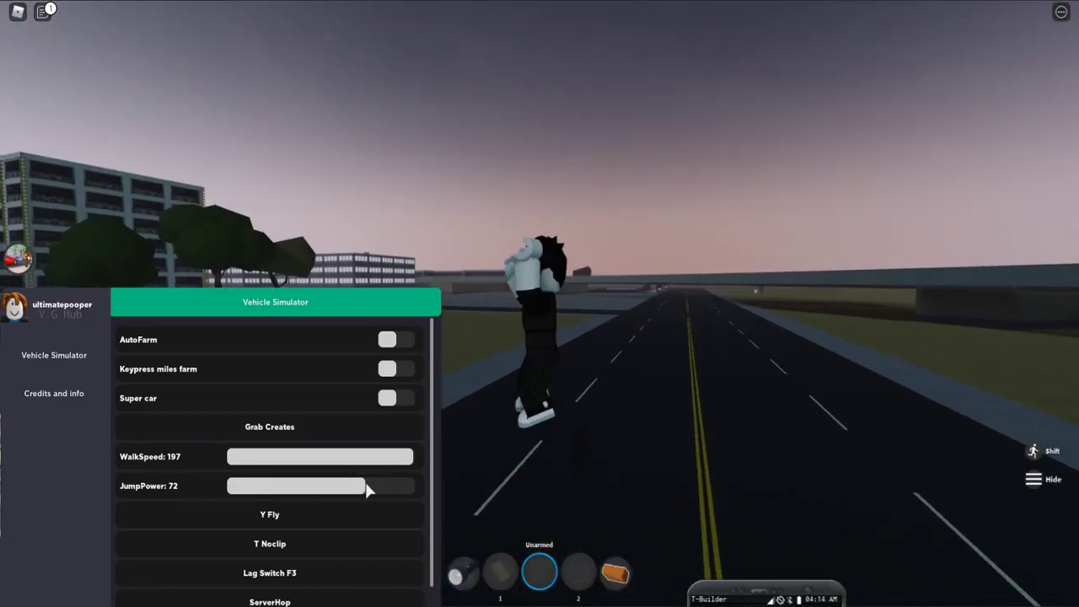
{"action": "left_click_drag", "start_coordinate": [362, 486], "coordinate": [240, 486]}
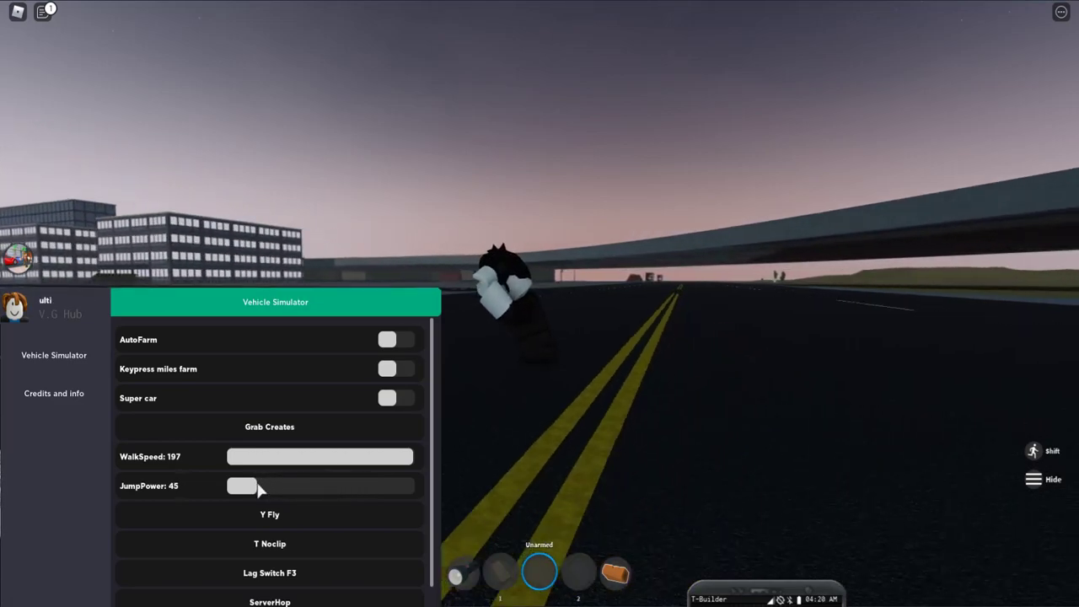